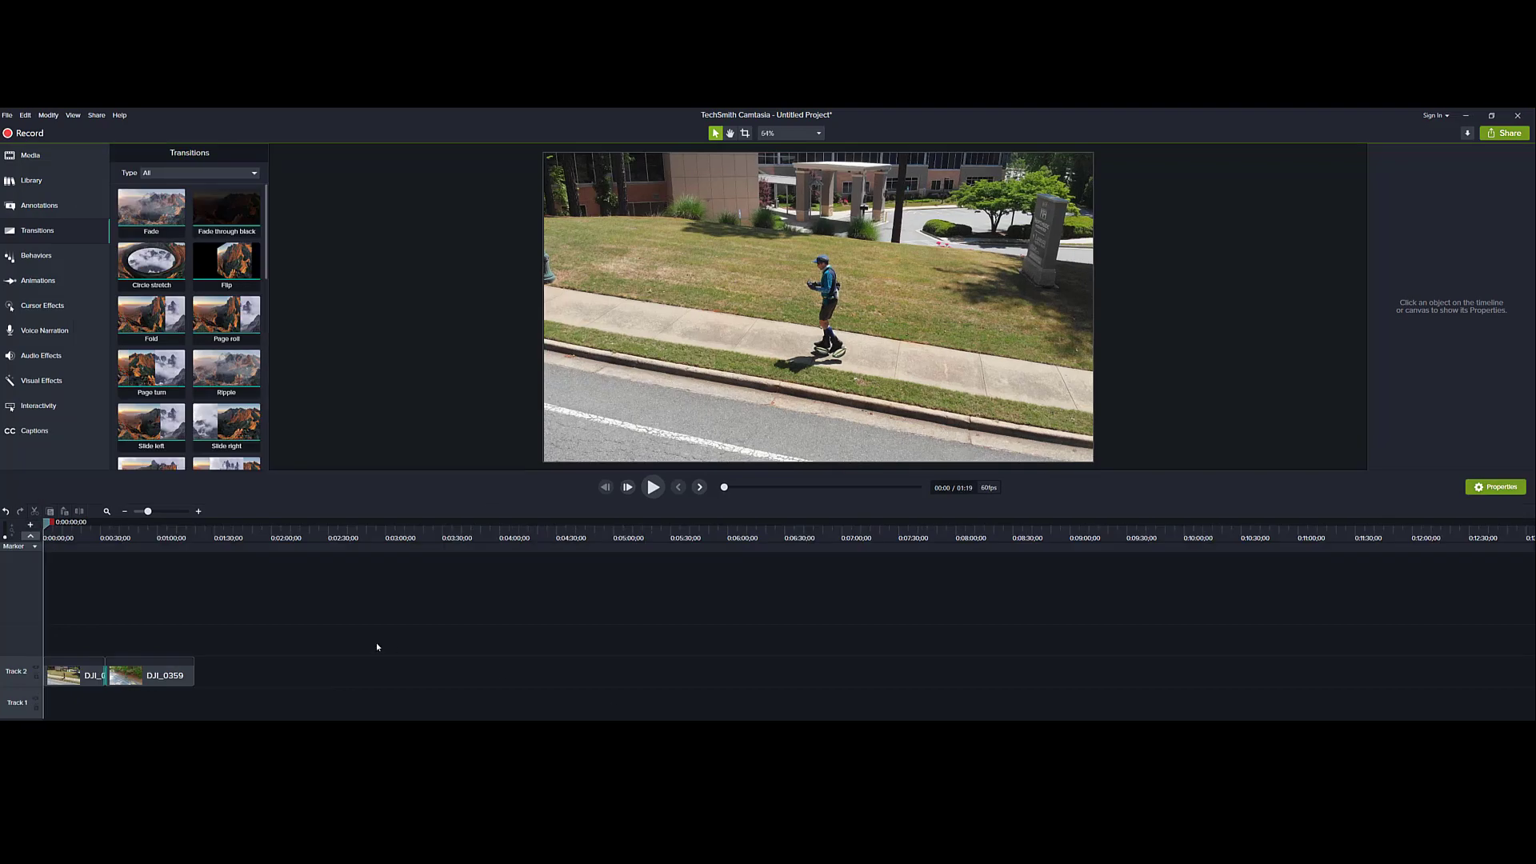
{"action": "mouse_move", "coordinate": [109, 675]}
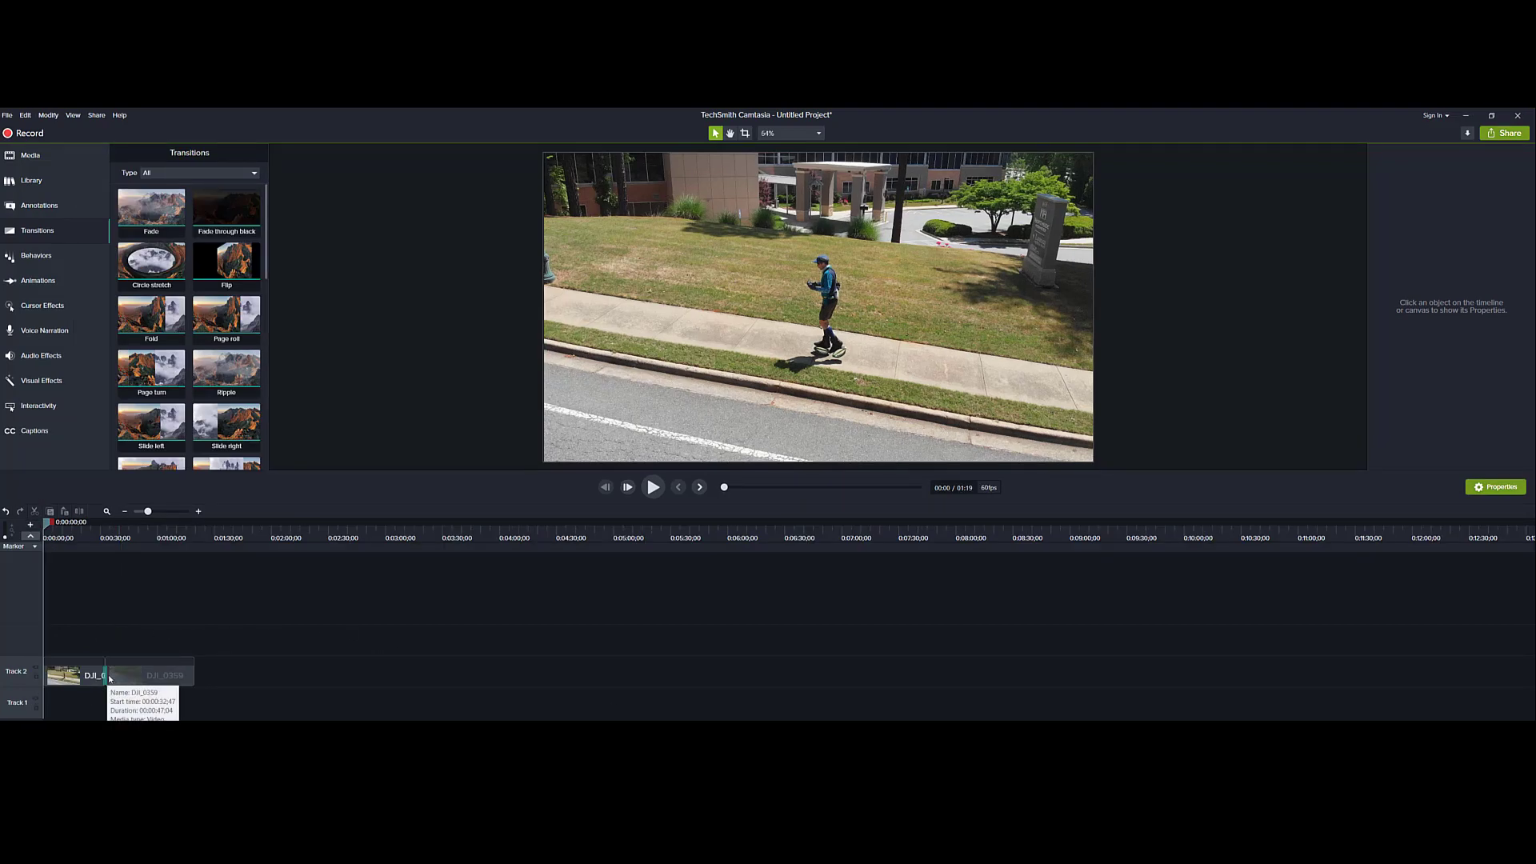
{"action": "mouse_move", "coordinate": [99, 707]}
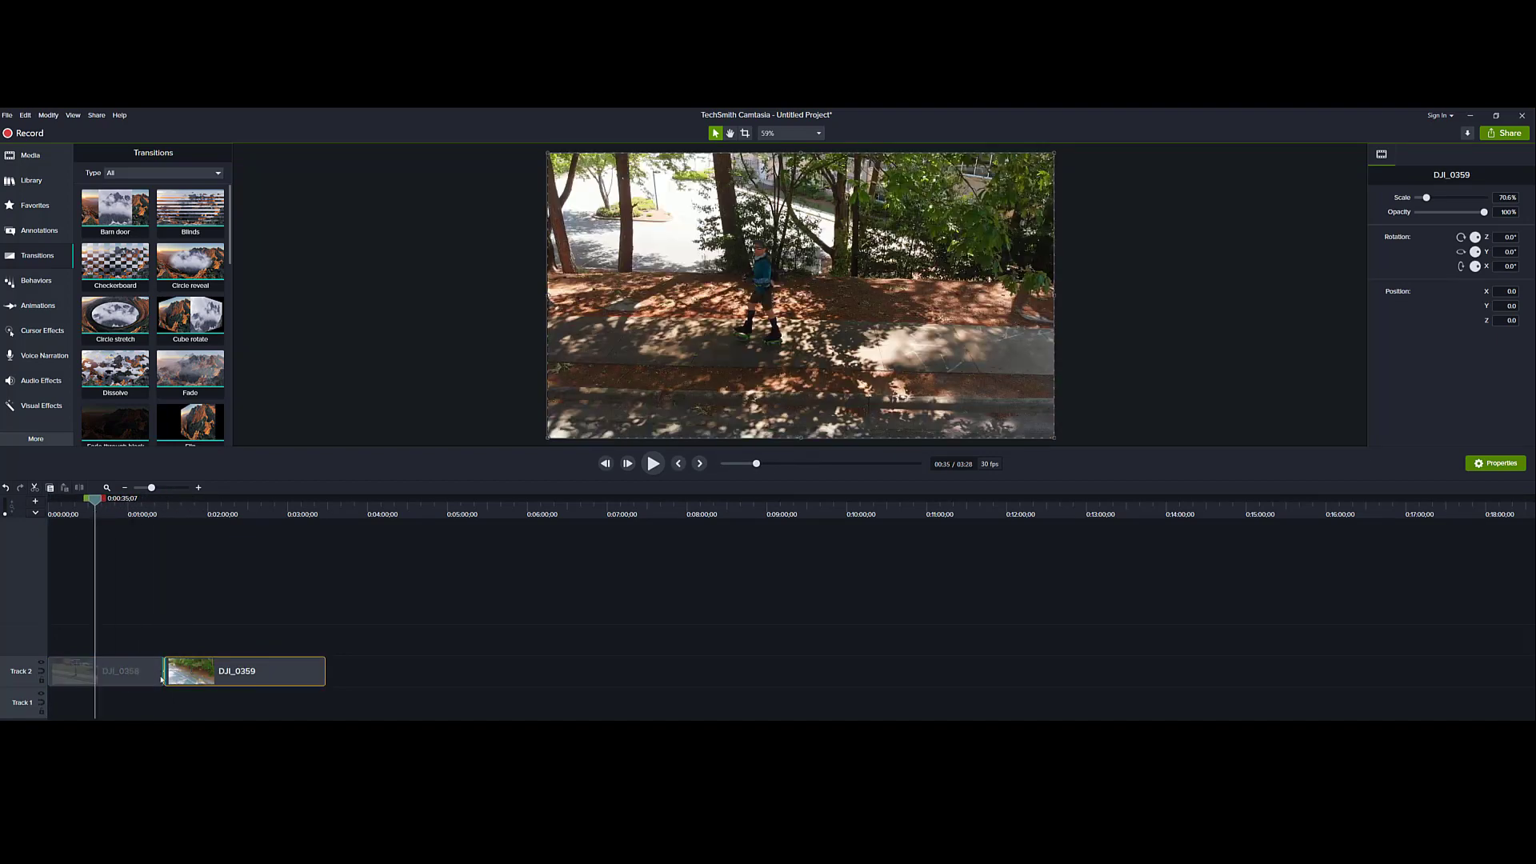
Zoom the timeline out until both DJI_0358 and DJI_0359 and their transition are visible.
{"action": "left_click", "coordinate": [104, 670]}
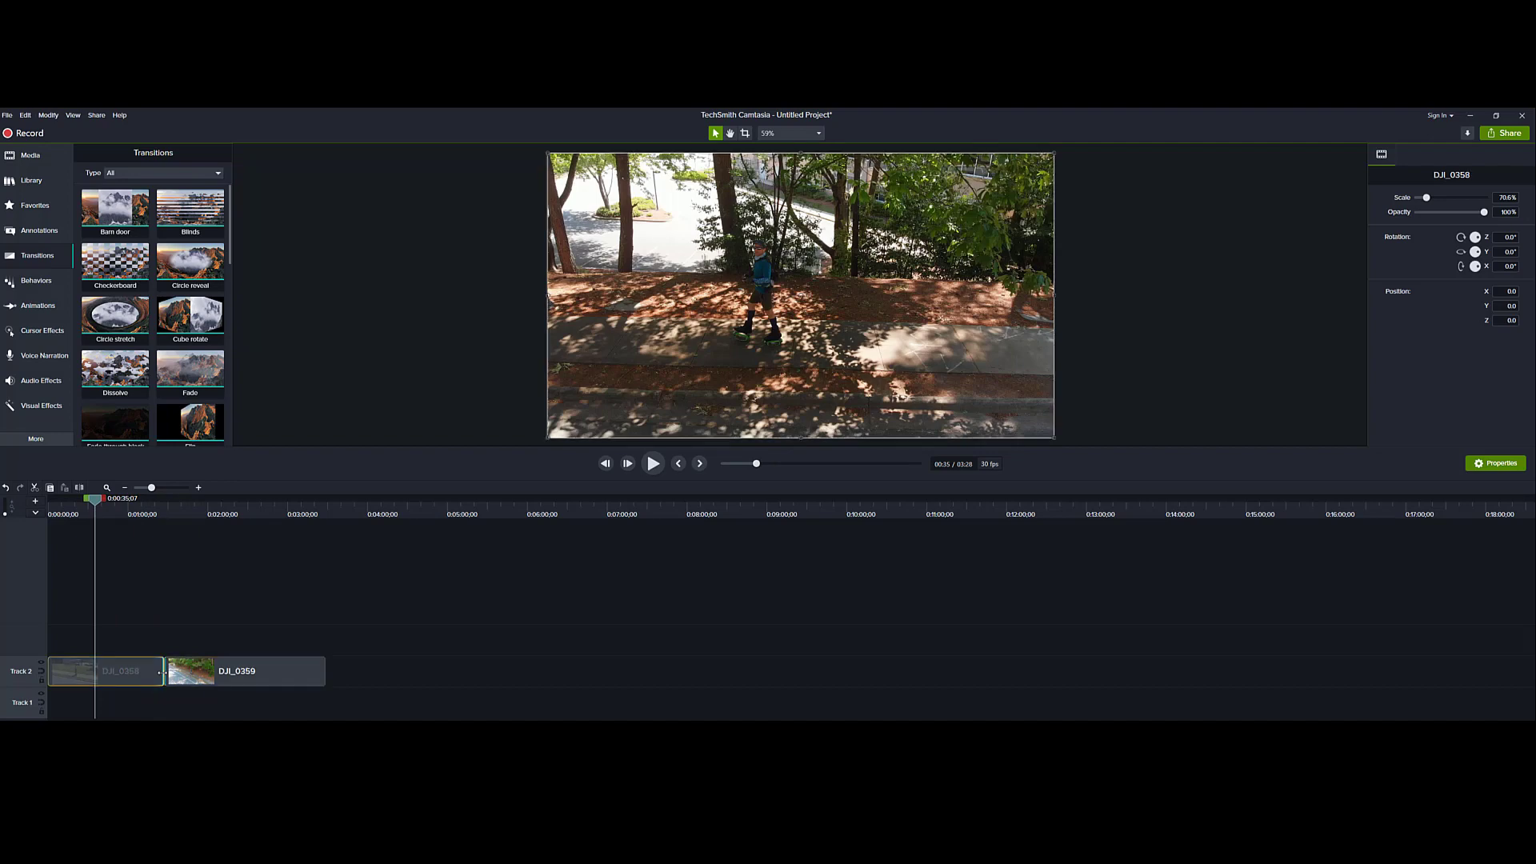
{"action": "left_click", "coordinate": [240, 671]}
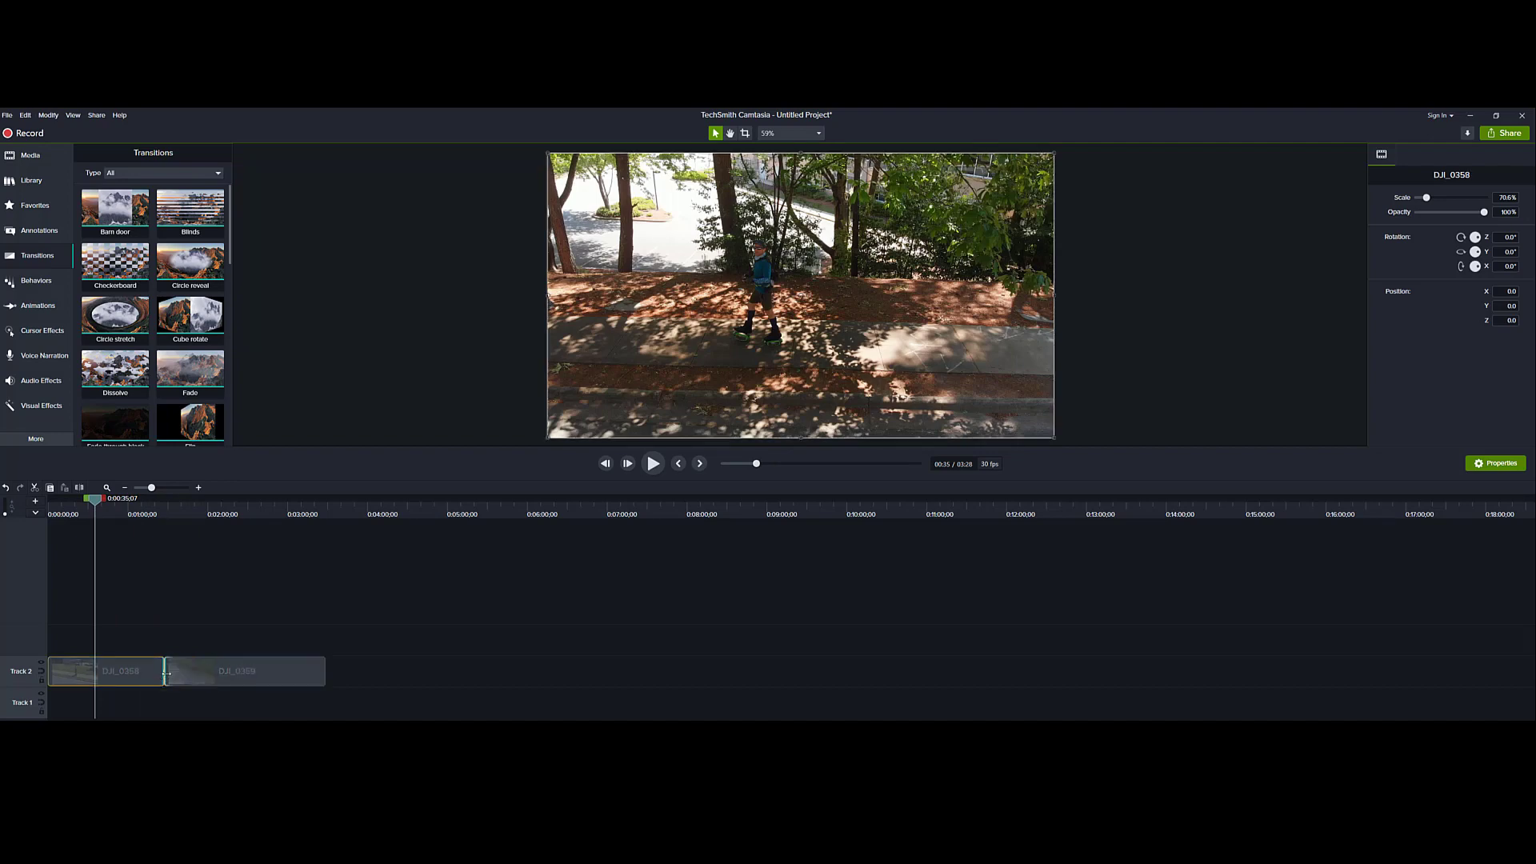
{"action": "left_click", "coordinate": [240, 671]}
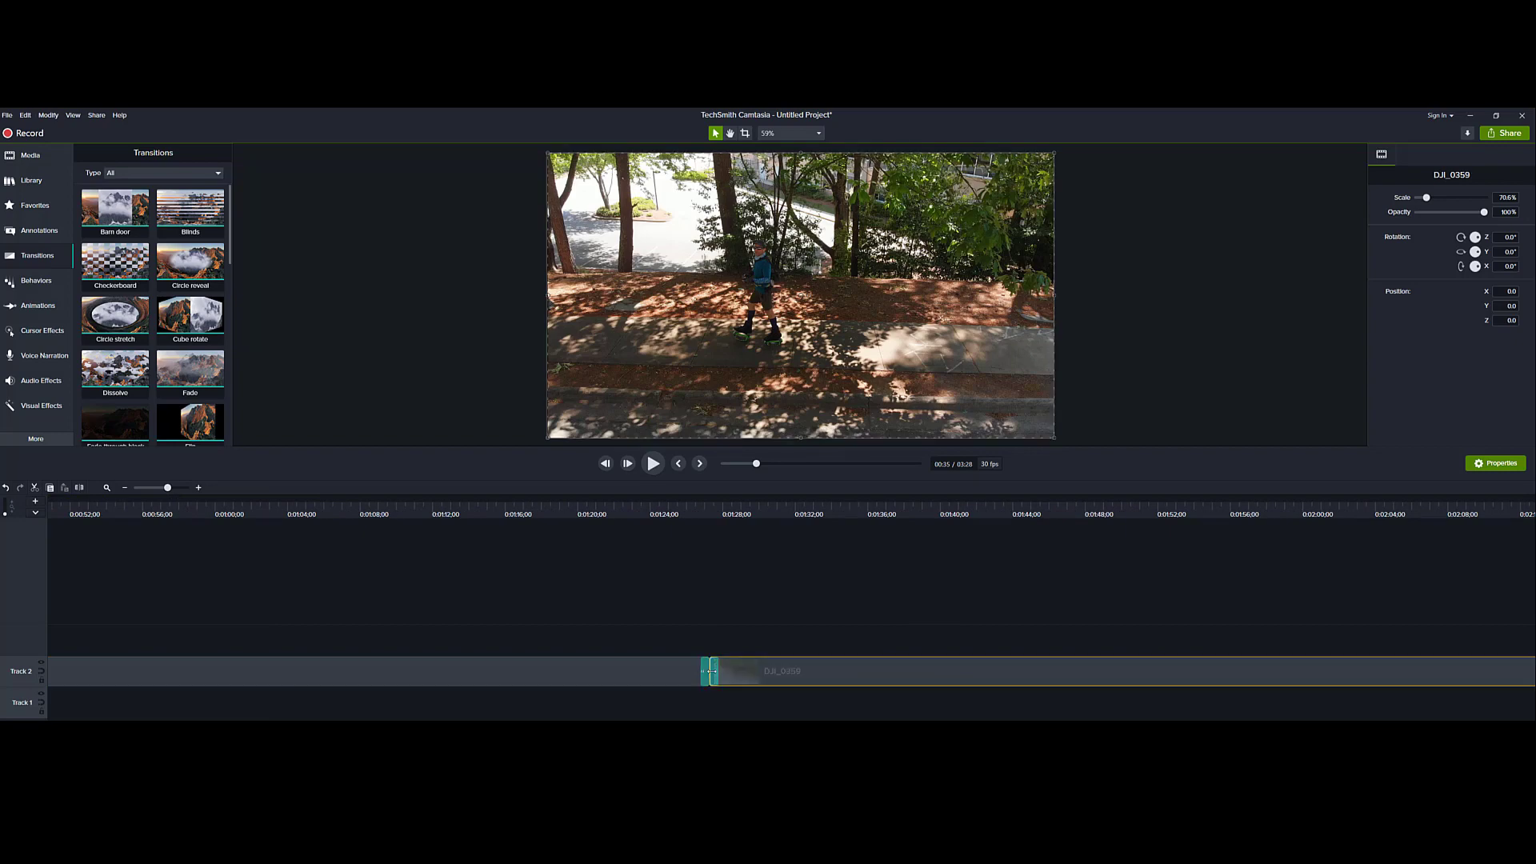
{"action": "left_click_drag", "start_coordinate": [167, 486], "coordinate": [171, 487]}
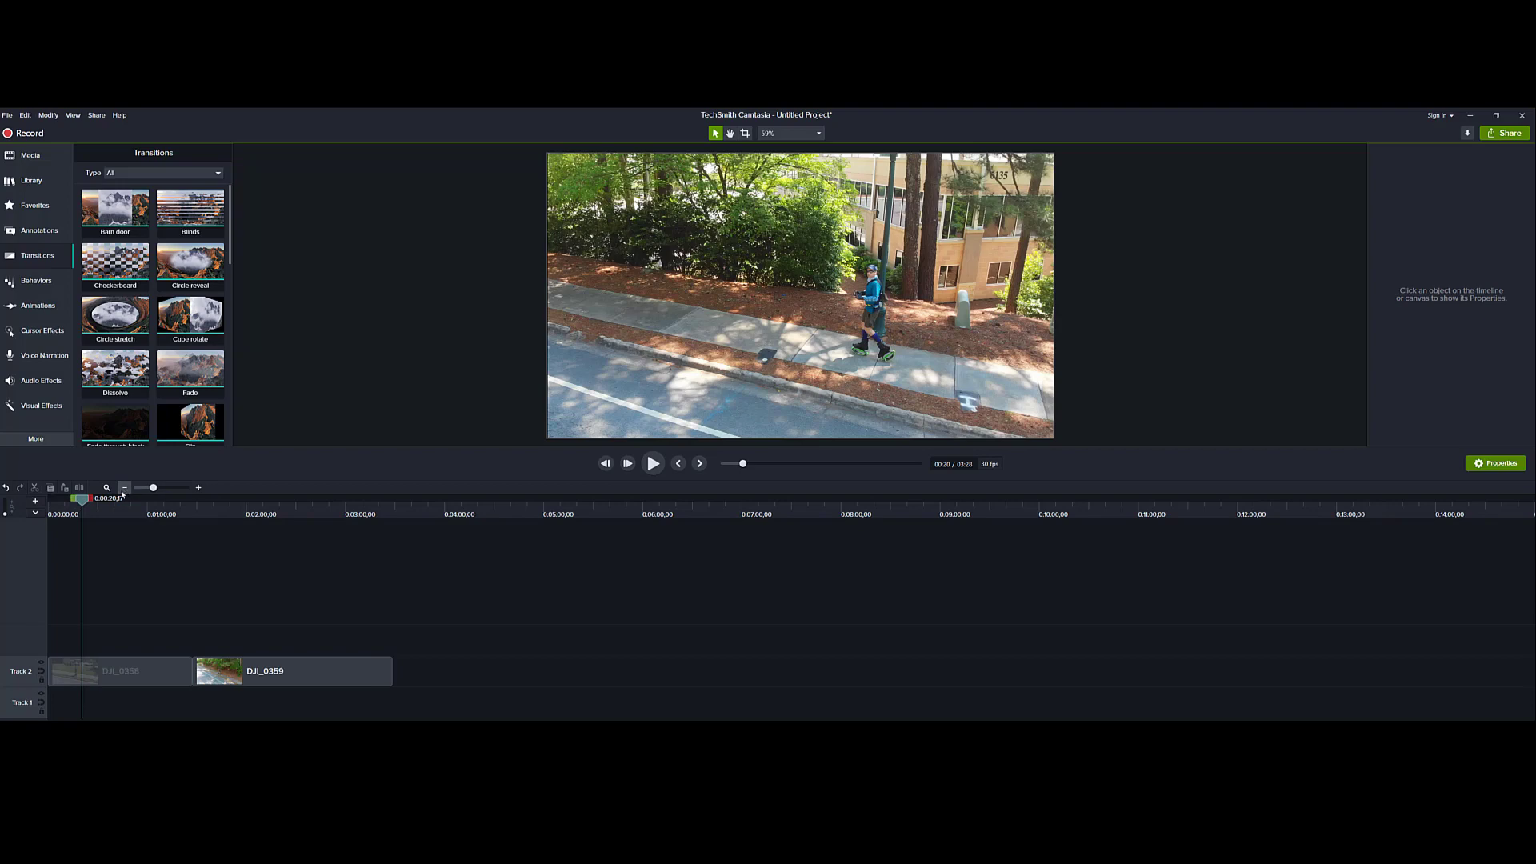
{"action": "scroll", "scroll_direction": "down", "scroll_amount": 3}
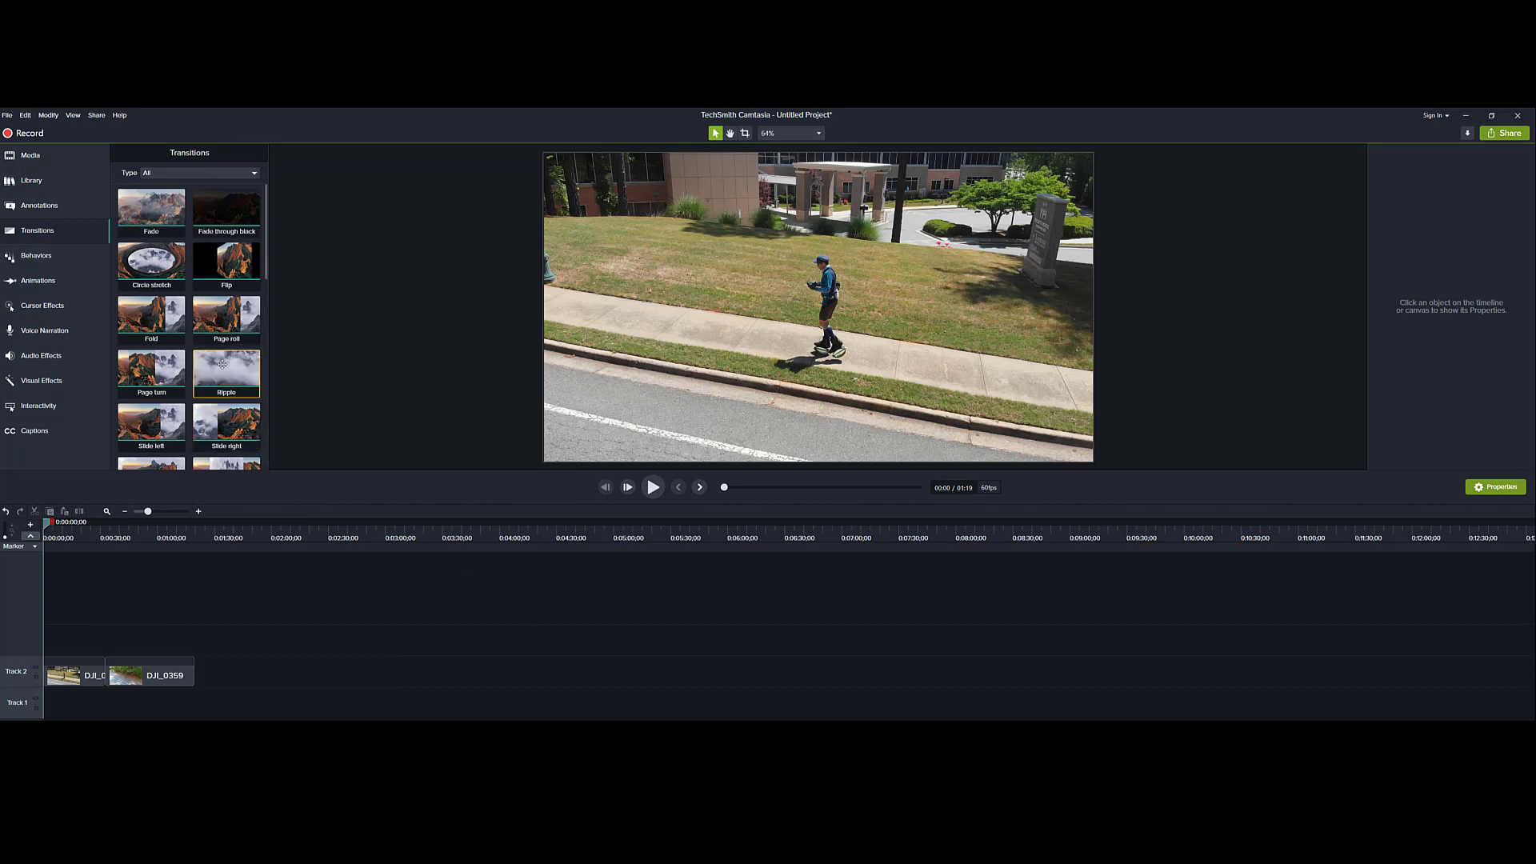
{"action": "scroll", "scroll_direction": "down", "scroll_amount": 3}
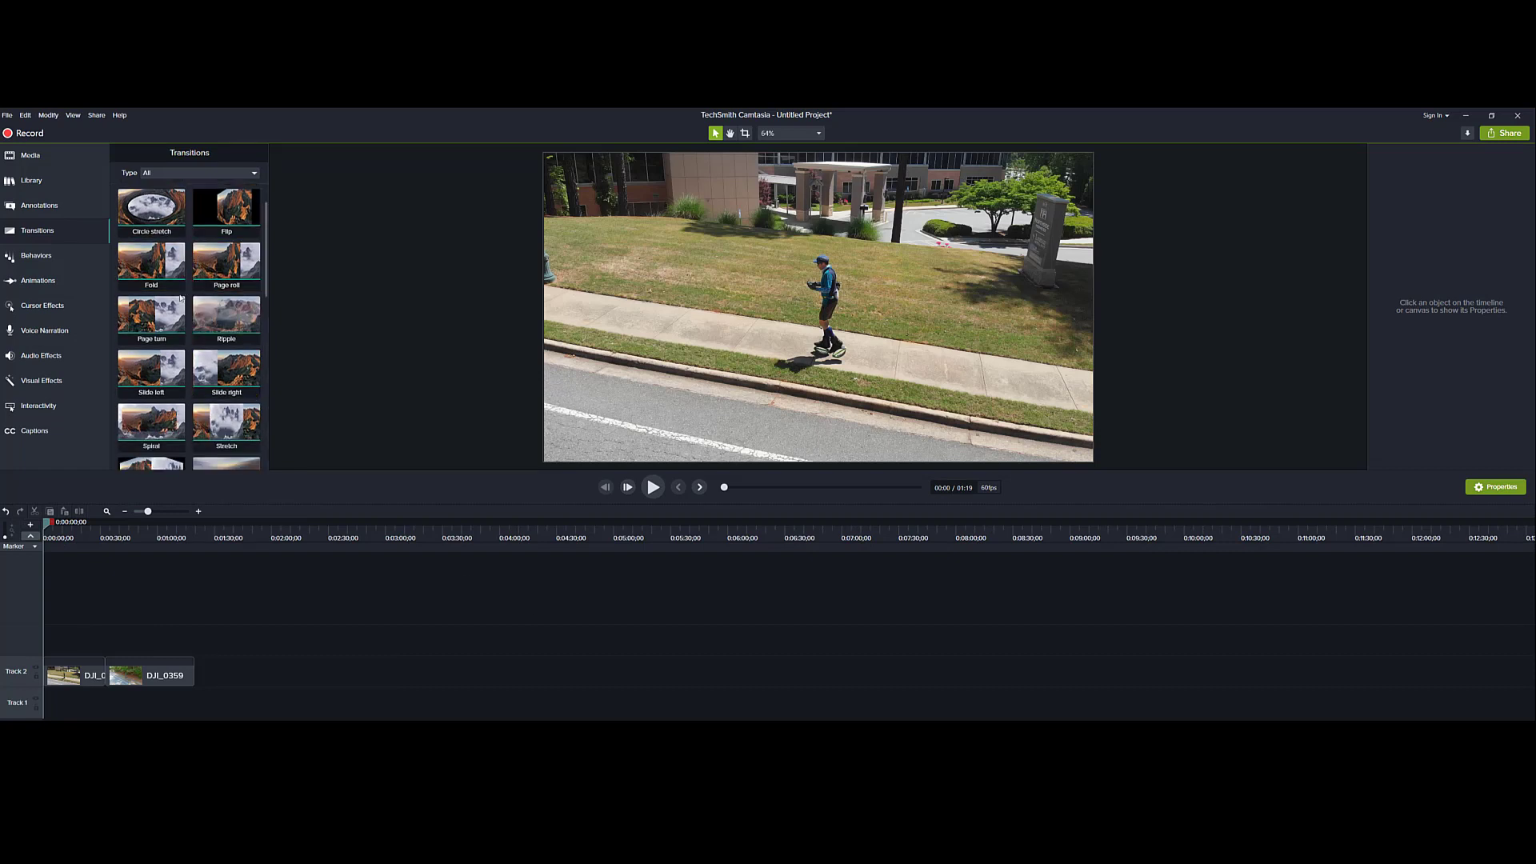
{"action": "scroll", "scroll_direction": "down", "scroll_amount": 3}
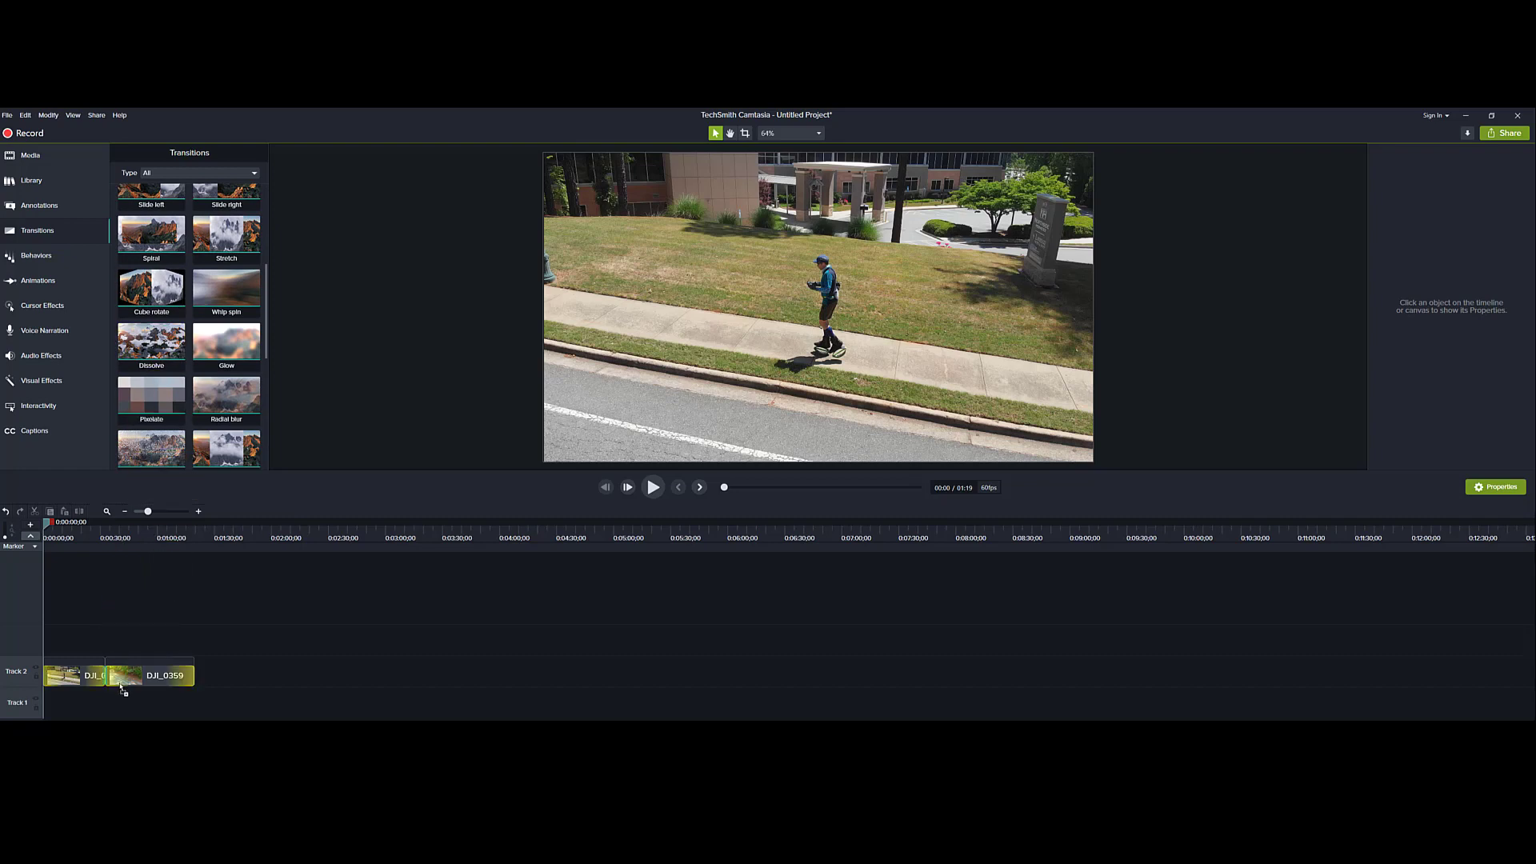
Select the transition between DJI_0358 and DJI_0359 and delete it, leaving a plain cut.
{"action": "left_click", "coordinate": [152, 672]}
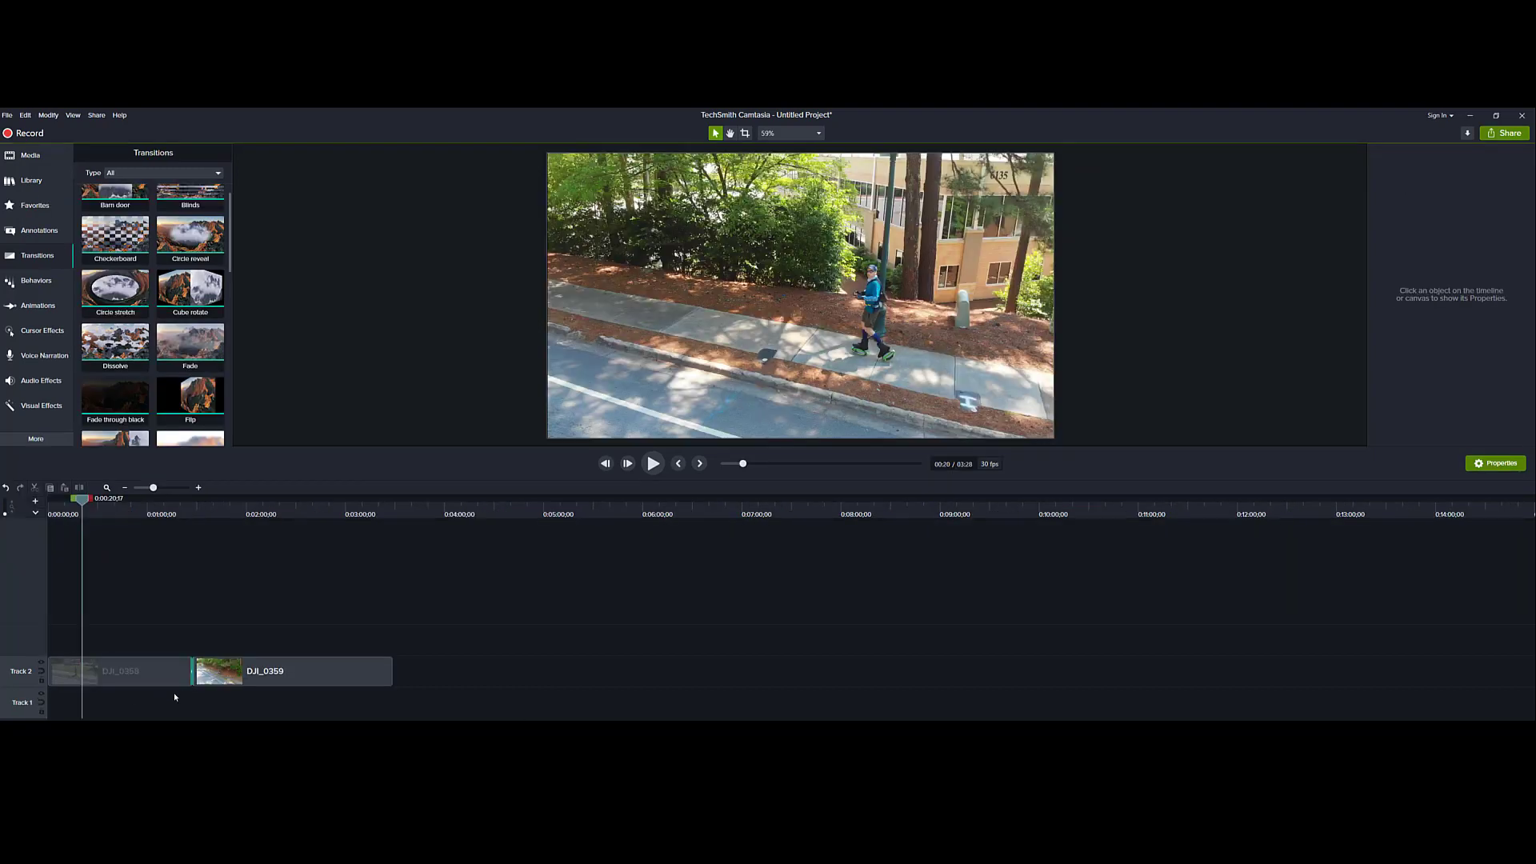
{"action": "left_click", "coordinate": [120, 670]}
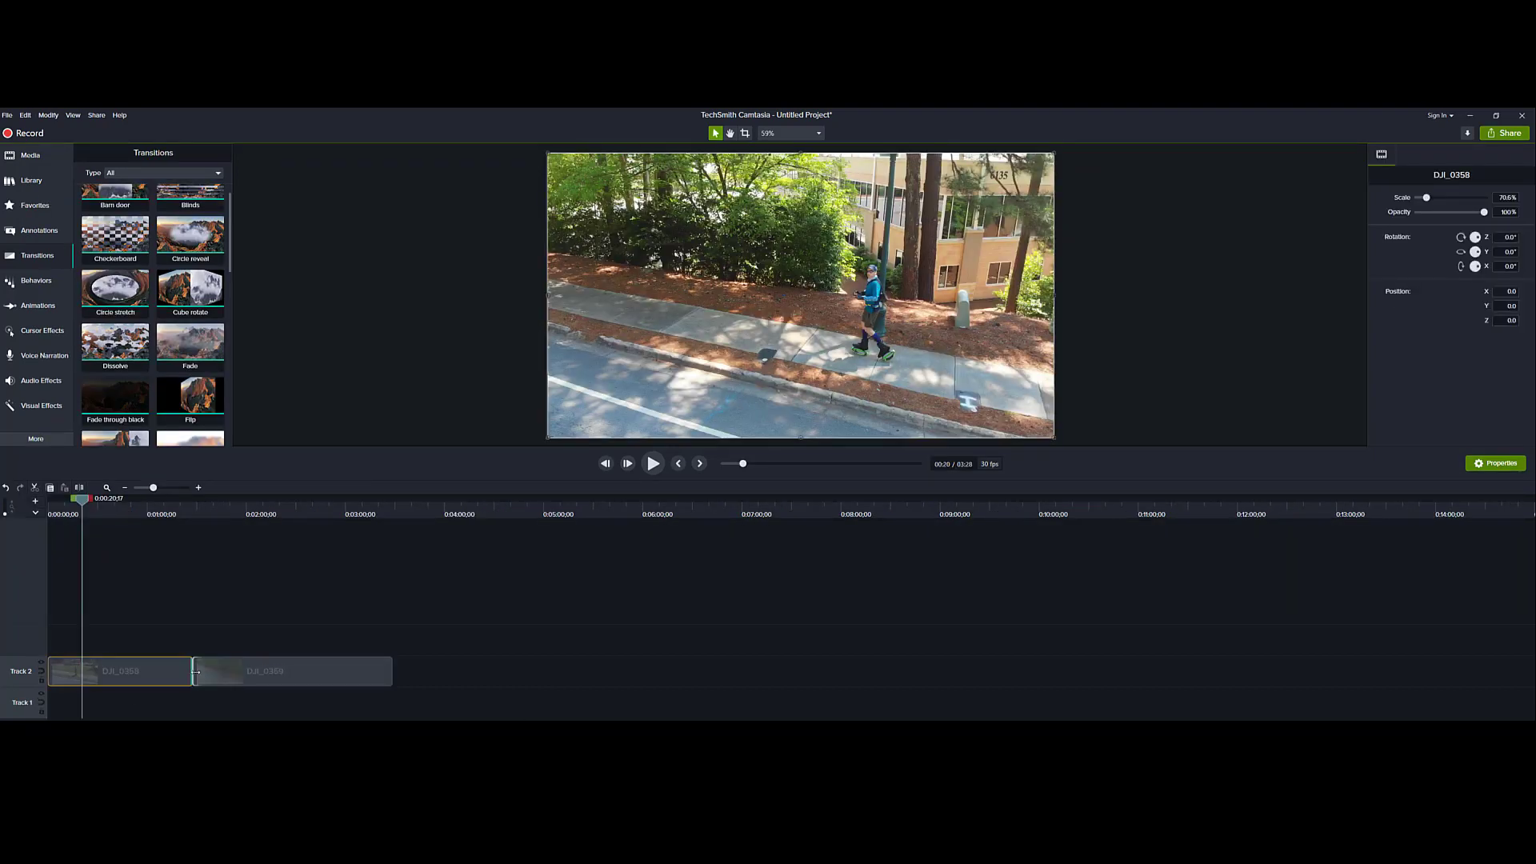
{"action": "left_click", "coordinate": [198, 486]}
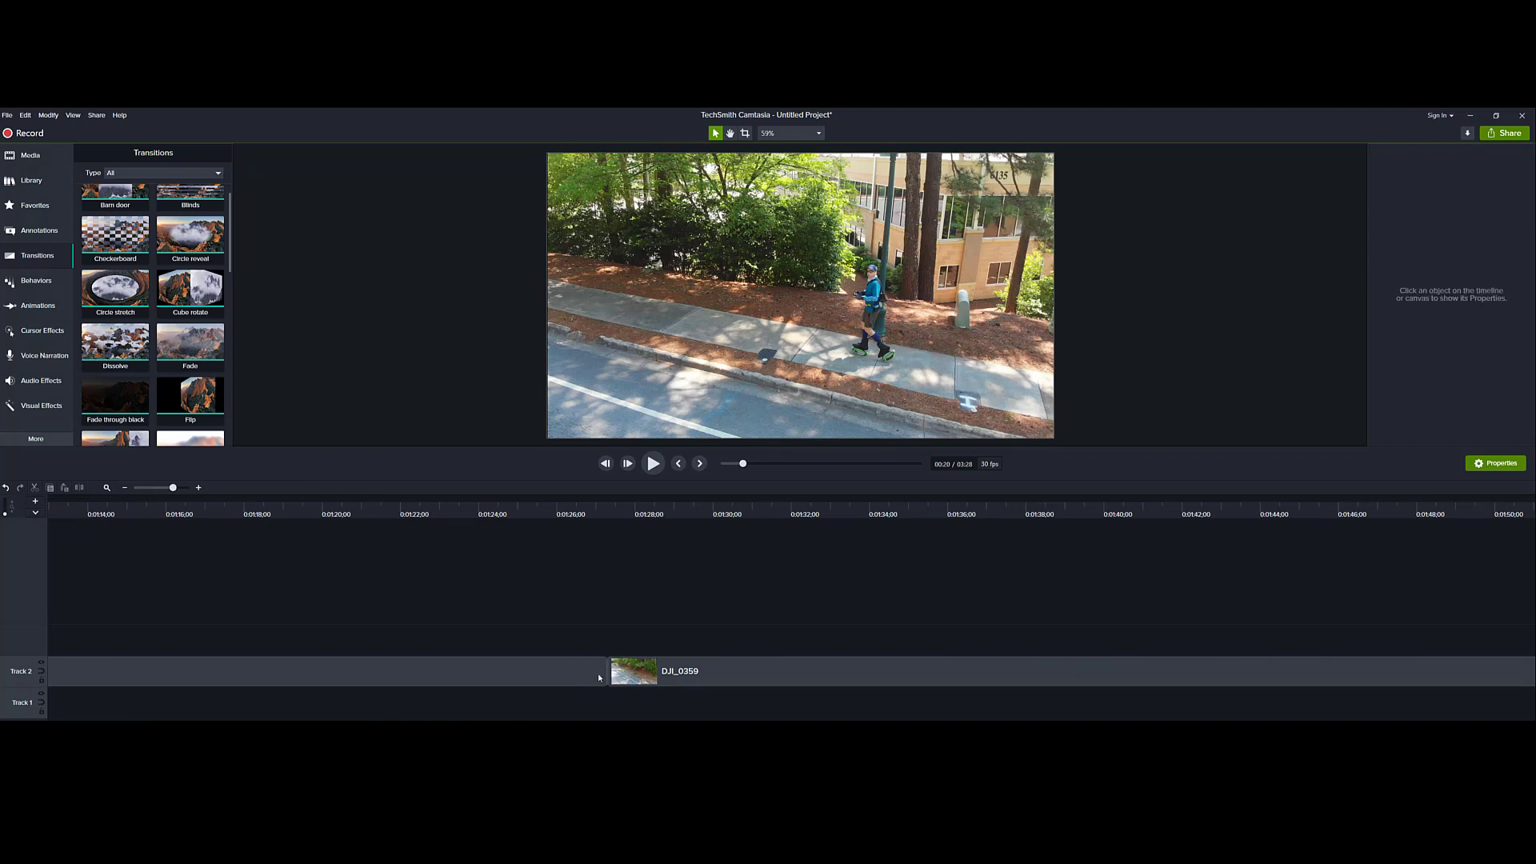
{"action": "mouse_move", "coordinate": [467, 634]}
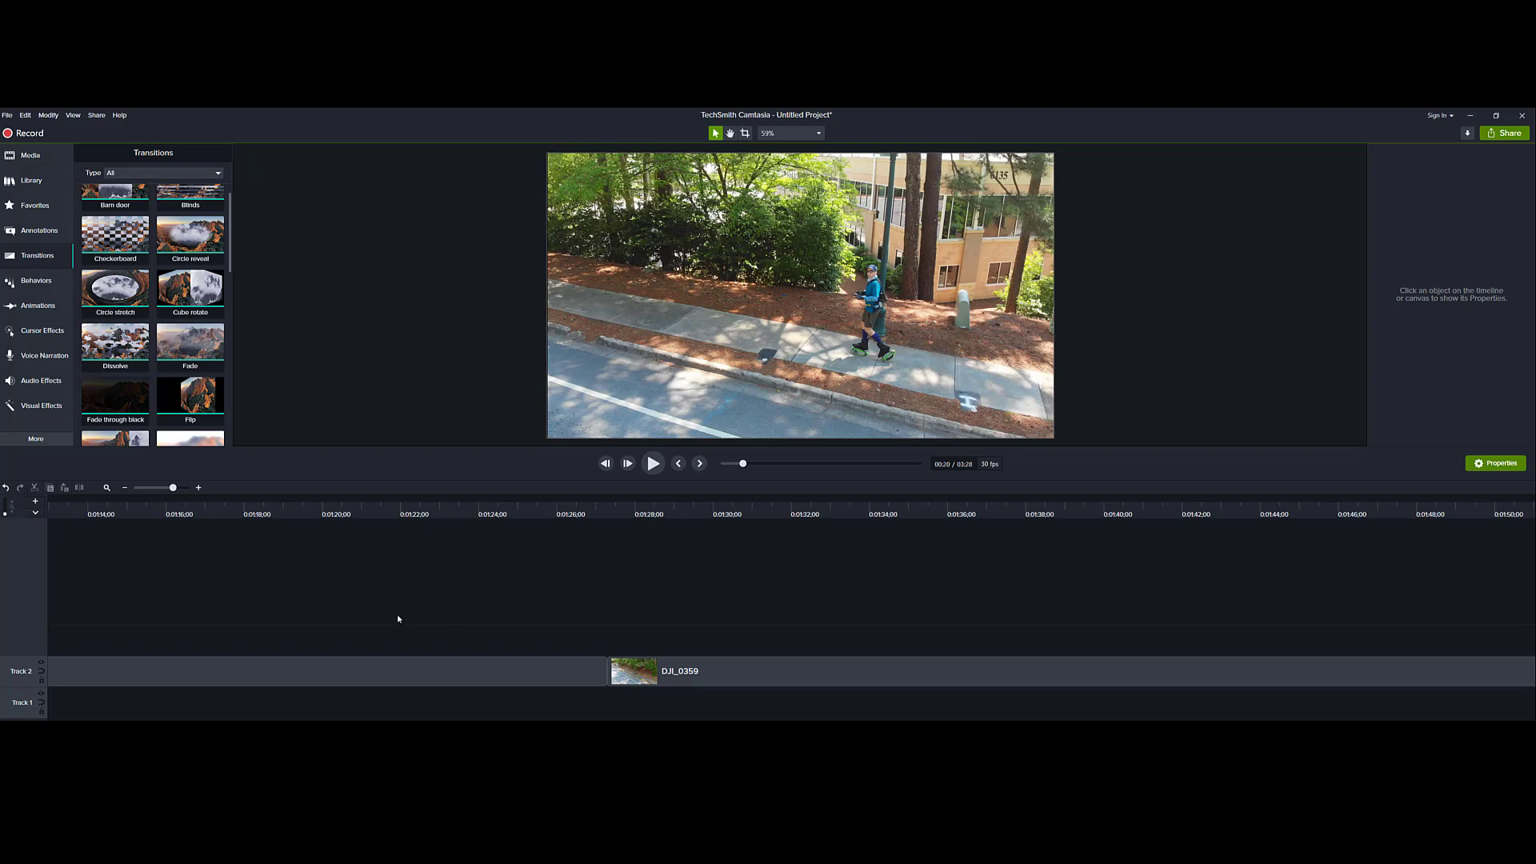
{"action": "mouse_move", "coordinate": [431, 641]}
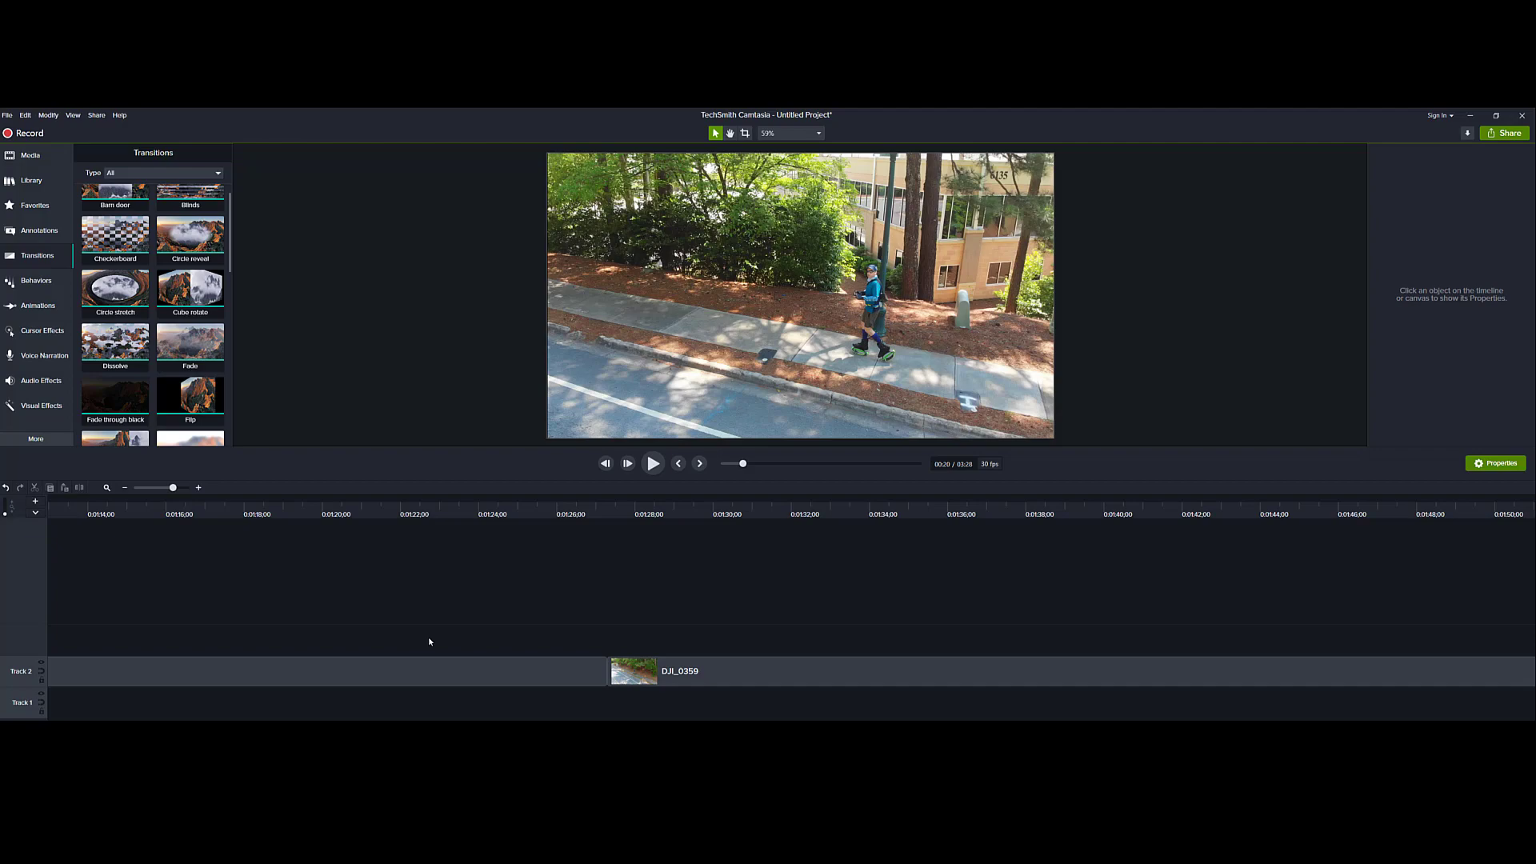